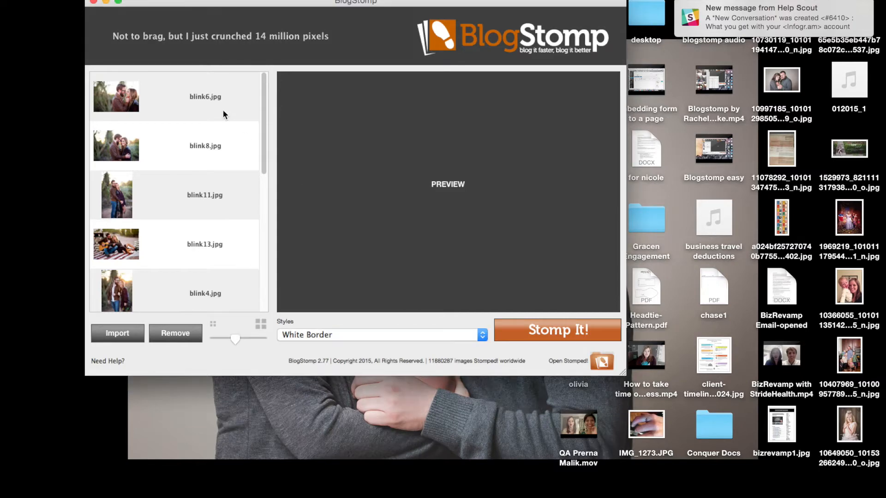
Select the imported photos, try a tall-column layout, reshuffle, then settle on the large-center-photo layout.
click(174, 145)
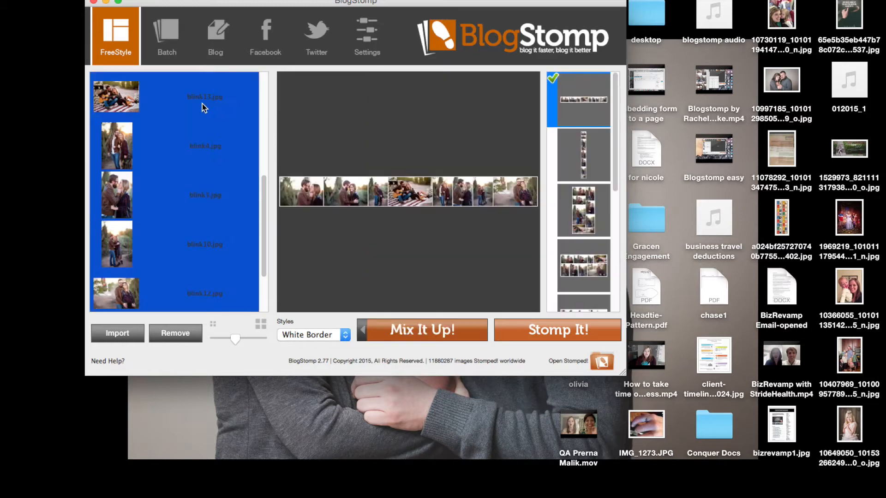
click(583, 210)
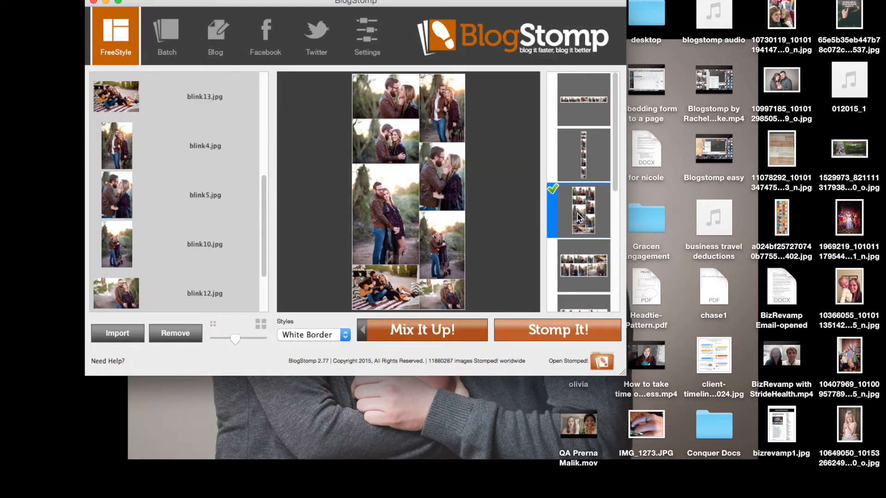
click(422, 331)
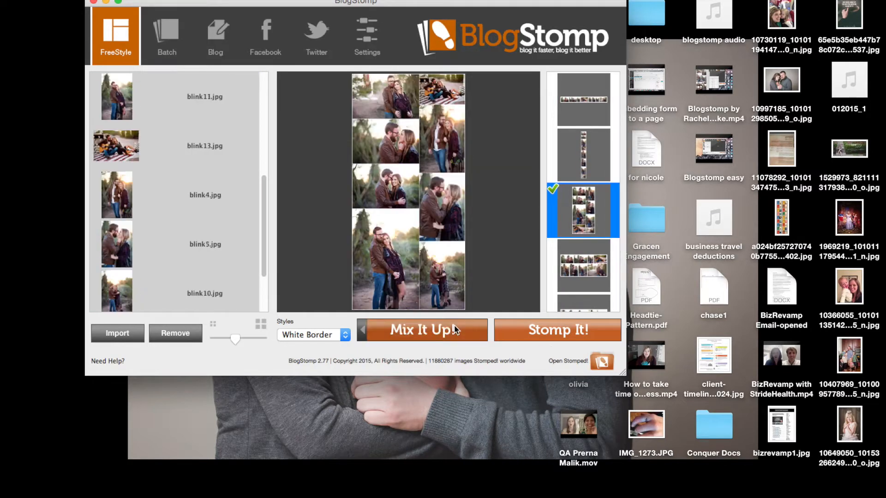
click(422, 330)
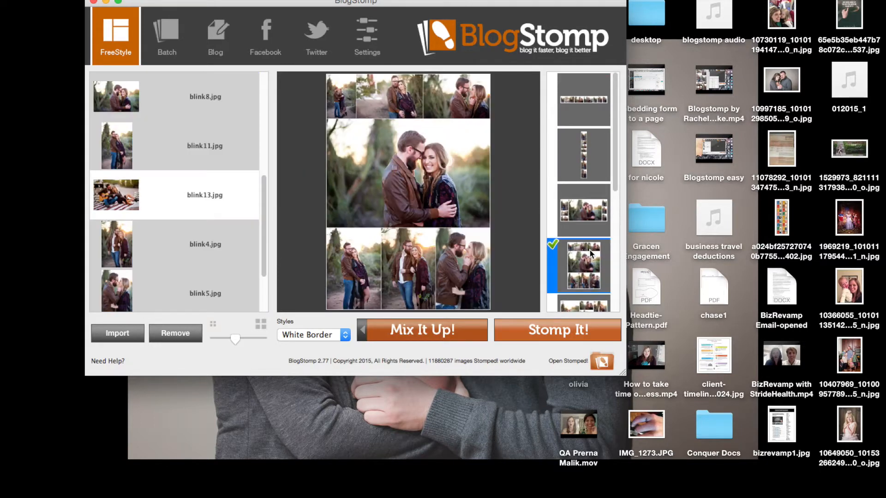
mouse_move(514, 348)
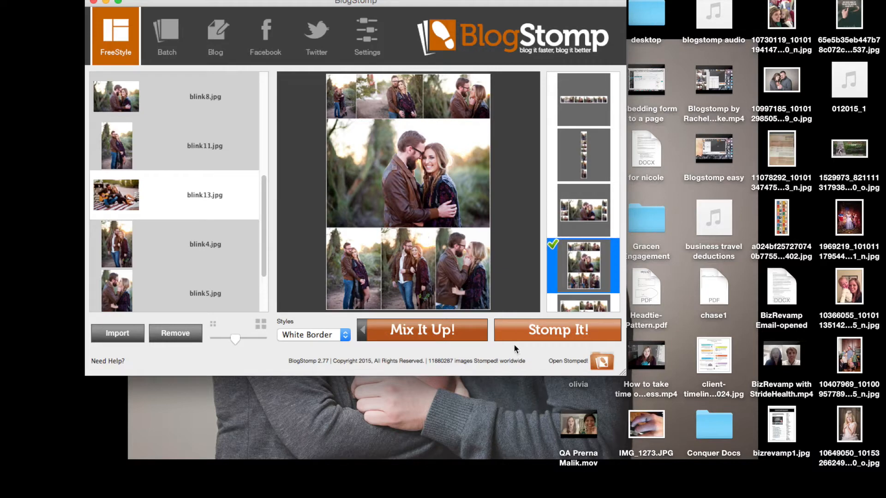
Write the opening line about skipping the chilly weather for the desert, then stomp the collage.
click(215, 35)
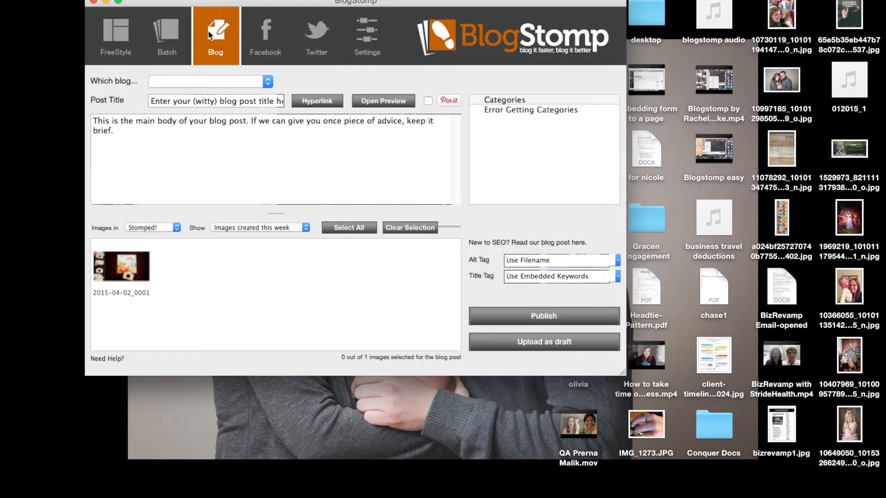
text(I had the opportunity to skip out of the chilly weather here and head over to the desert for an awesome photography conference.  While there this was some of the beautiful faces I received the privilege in photographing!)
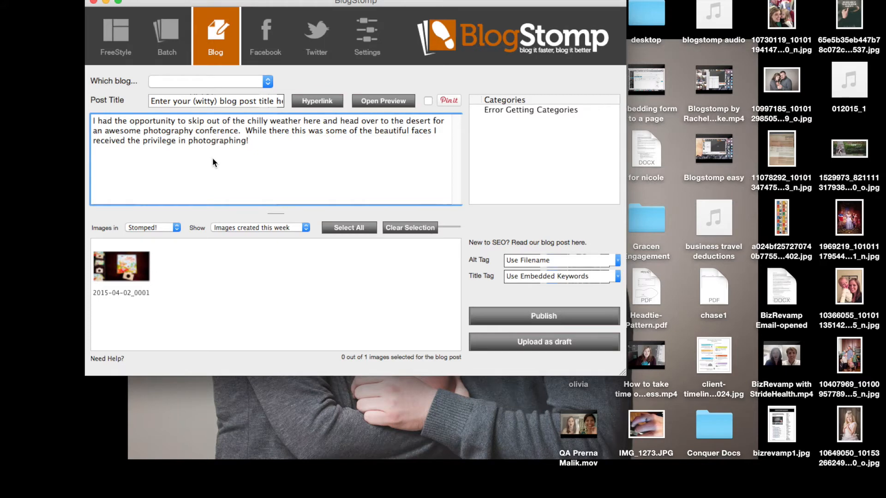
click(115, 35)
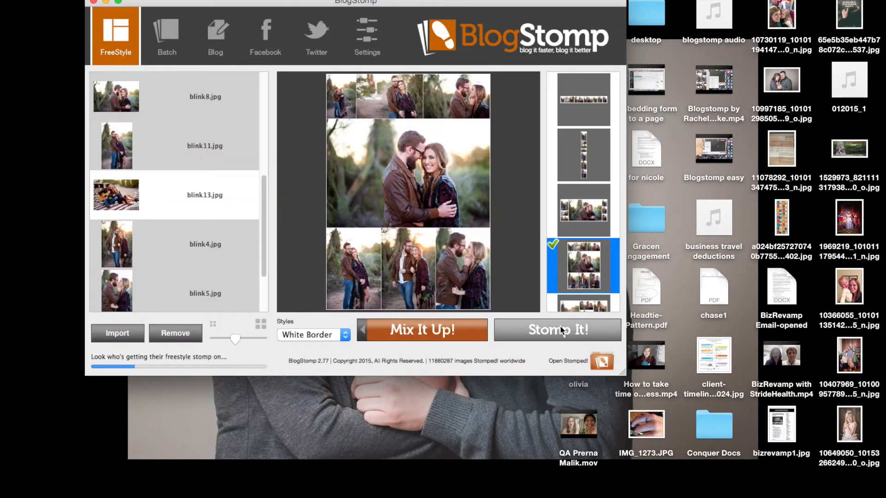
click(557, 331)
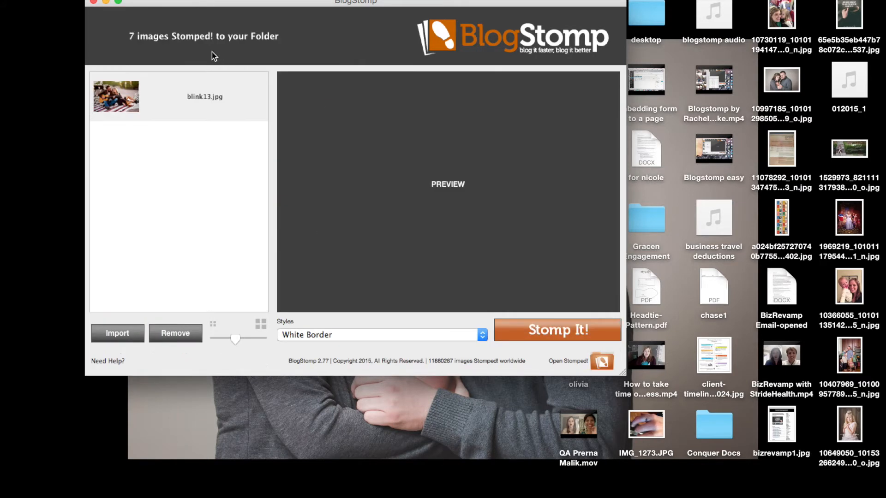
mouse_move(253, 34)
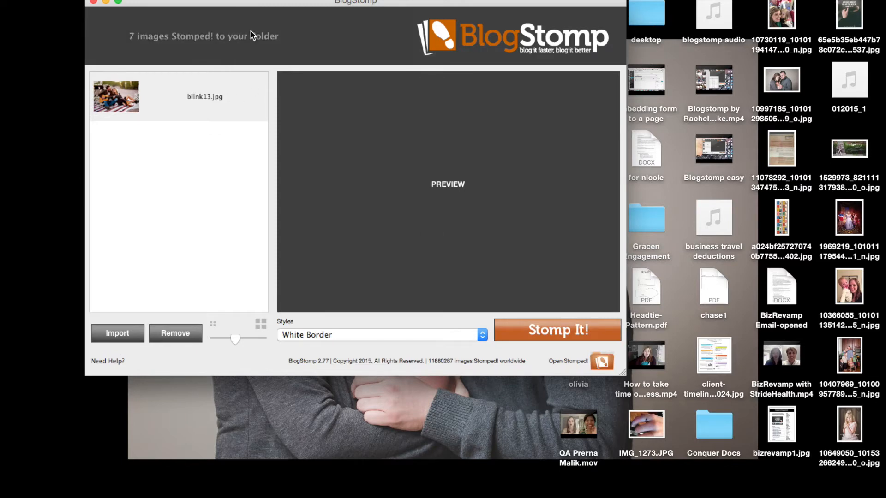
Embed the new stomped collage in the post and title it 'T+G Blog'.
click(215, 36)
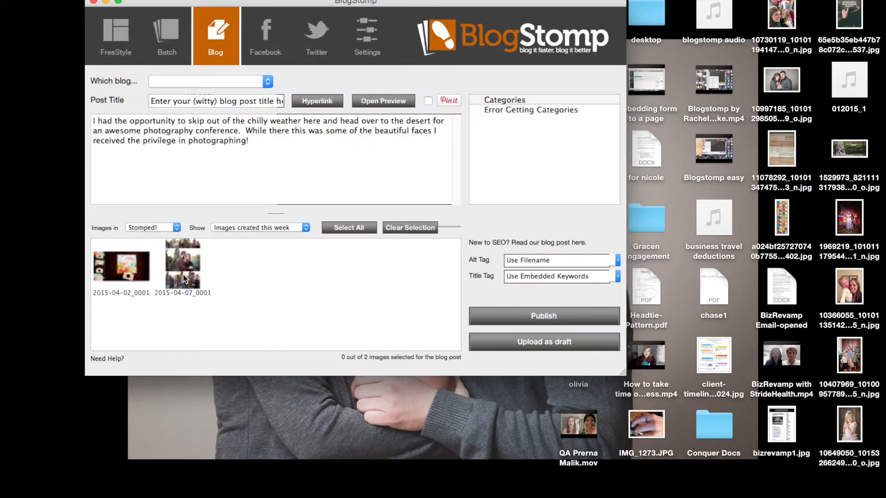
click(183, 265)
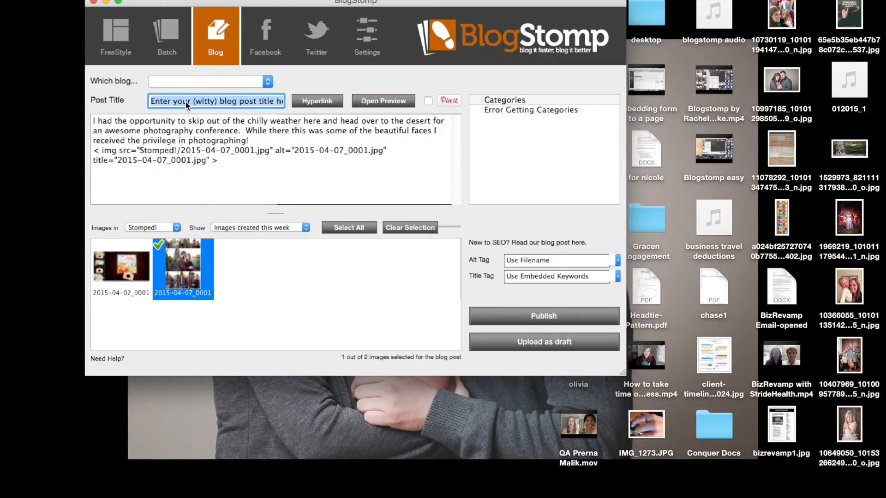
text(T+)
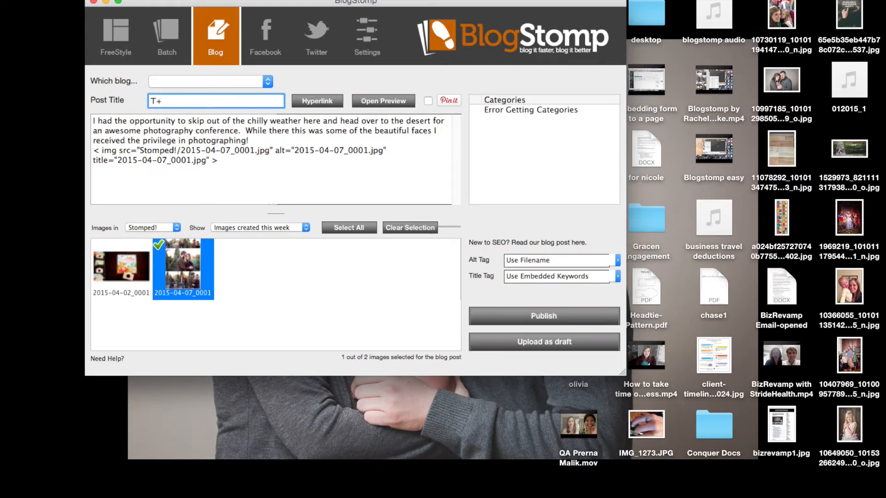
text(G Blog)
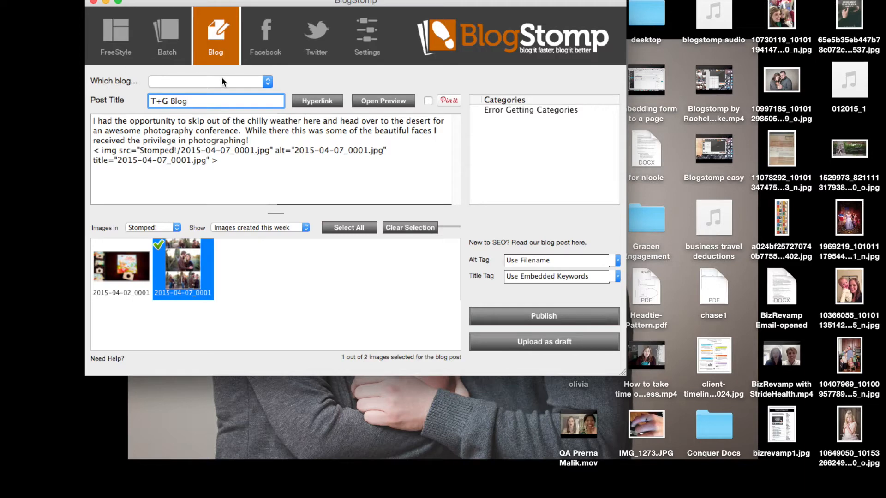
click(366, 36)
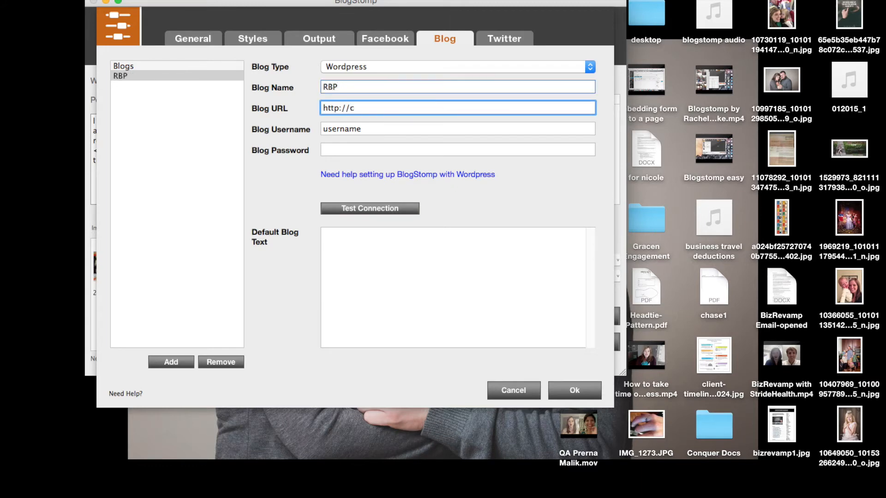
Enter the clients.rachebrenke WordPress URL, test the connection successfully, and close blog settings.
text(lients.rachebrenke.com)
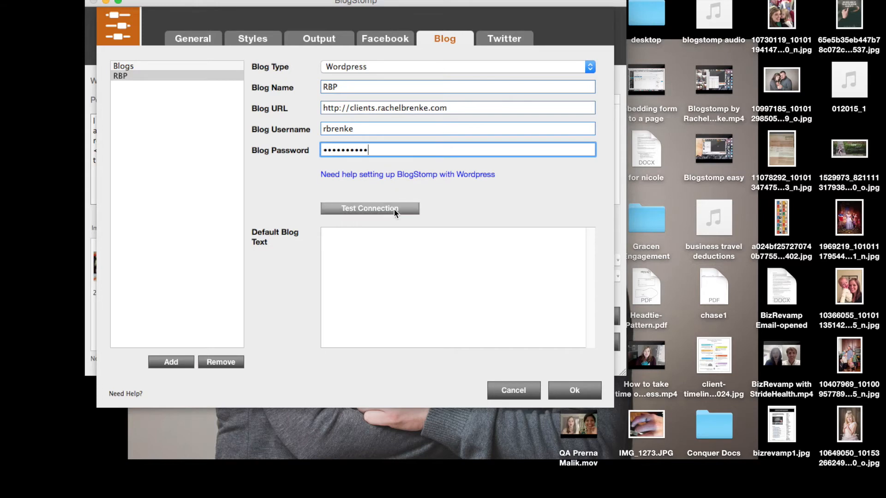
click(369, 208)
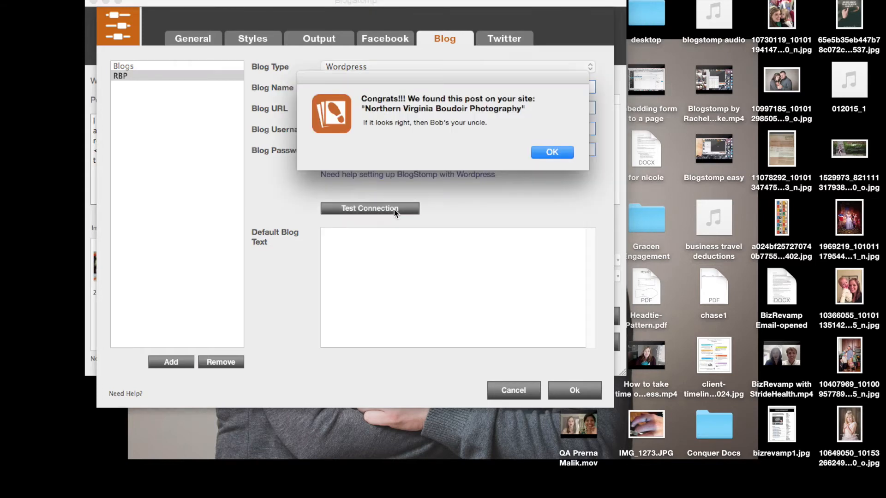
click(552, 152)
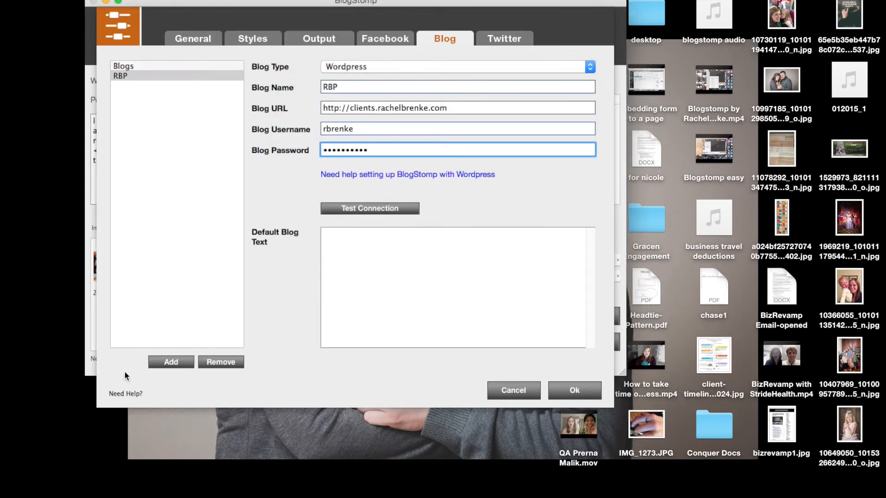
click(171, 362)
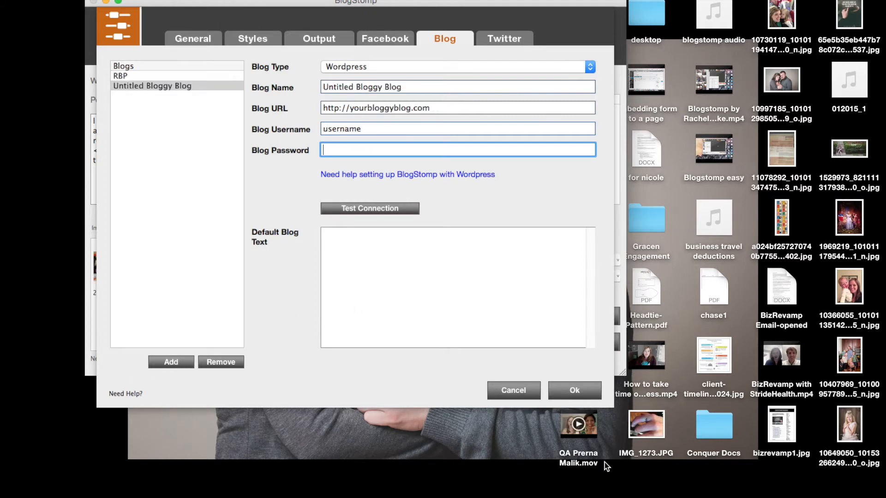
click(574, 390)
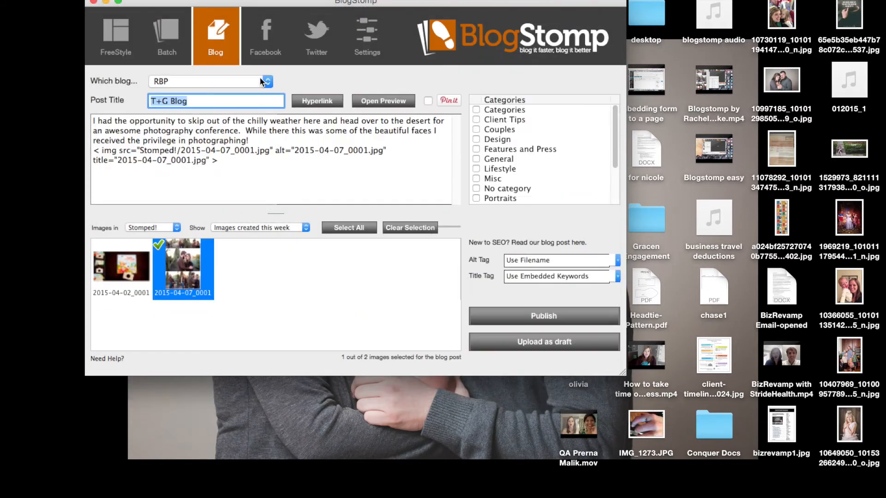
click(383, 101)
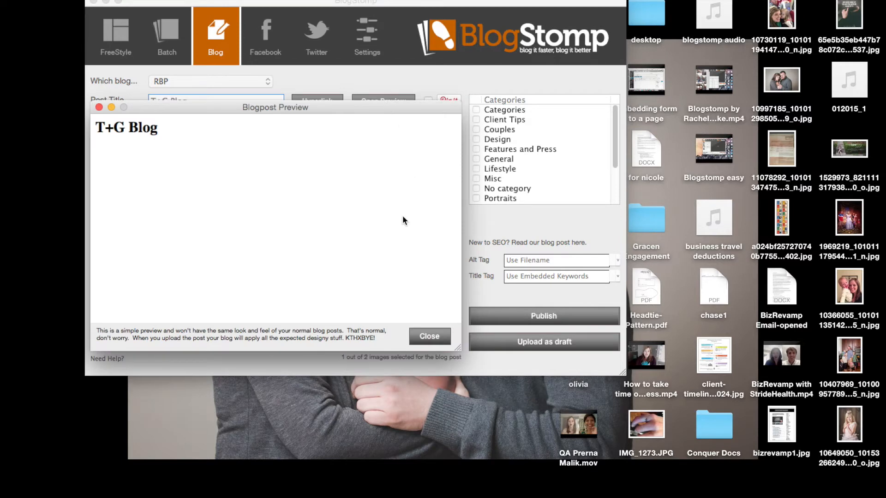
mouse_move(308, 217)
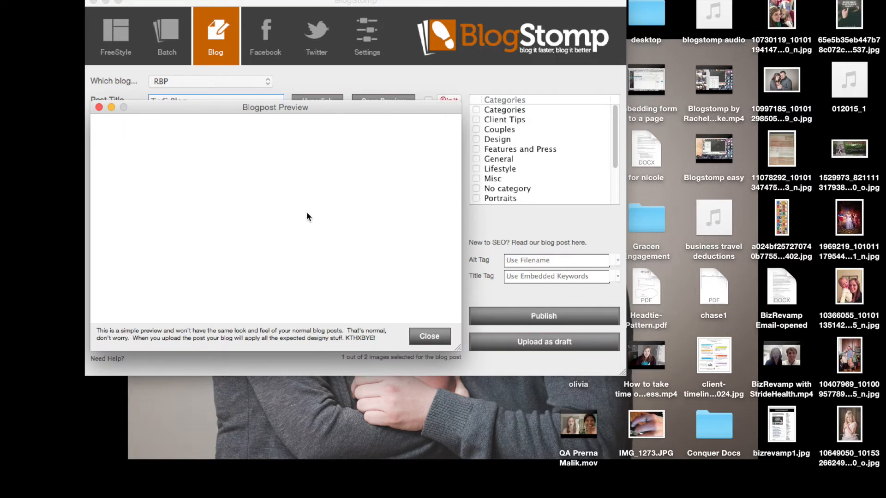
click(429, 336)
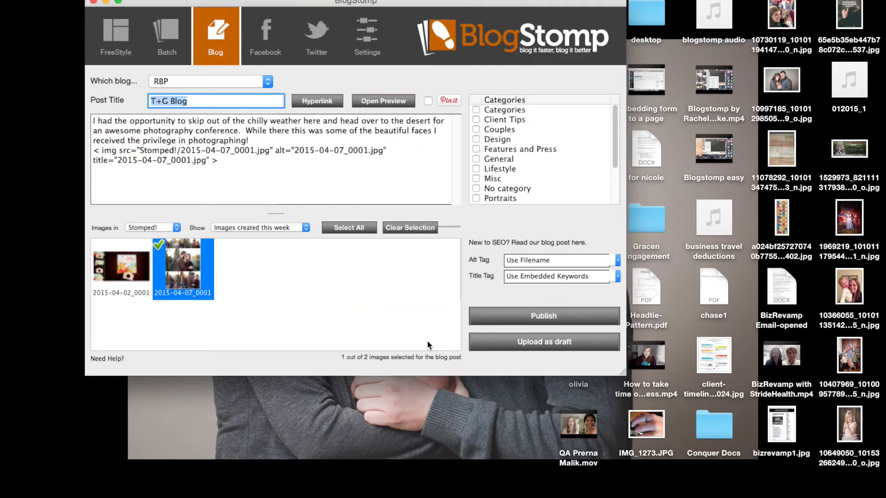
mouse_move(457, 126)
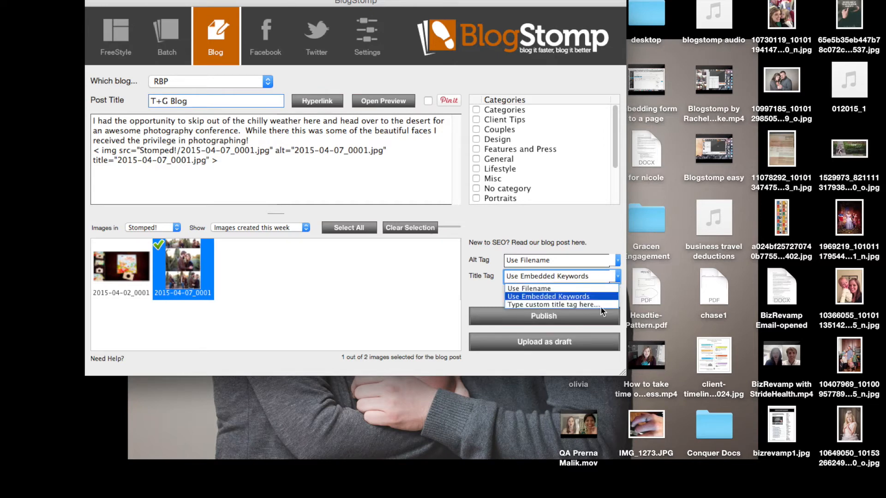
Set a custom 'Northern Virginia' title tag, file under Couples, and upload as a draft.
click(554, 304)
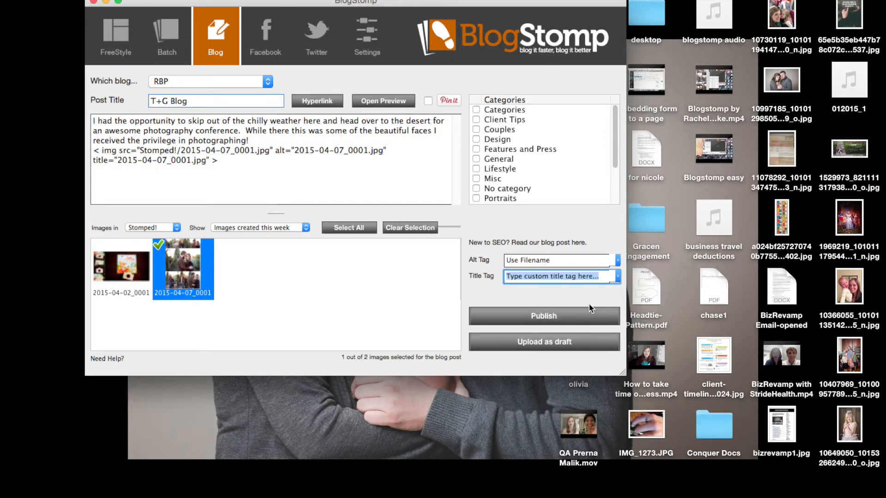
text(Northern Virginia Photographer)
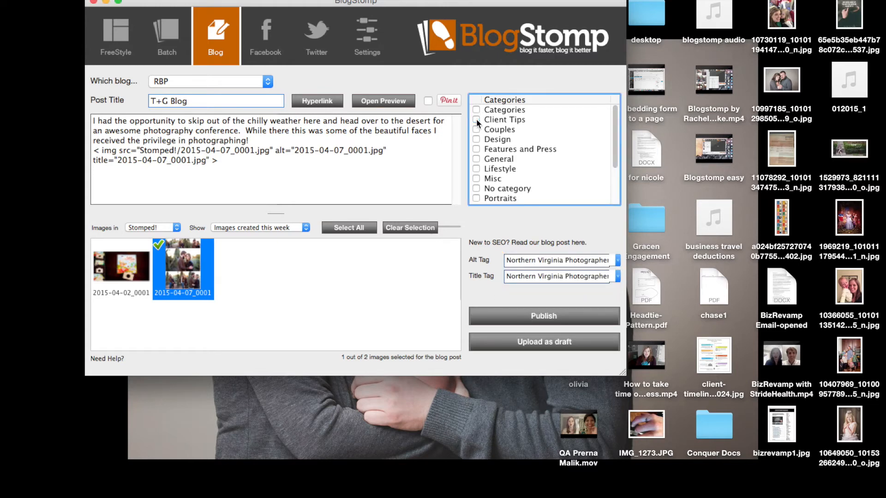
click(476, 129)
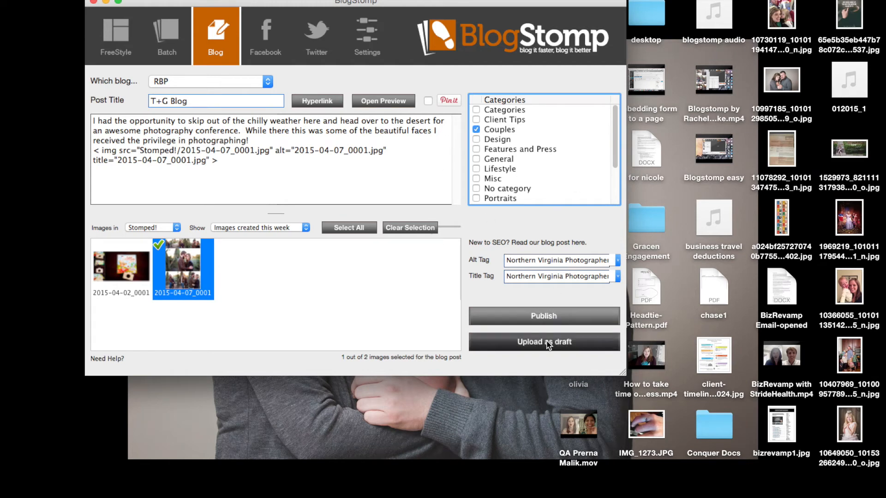
click(543, 341)
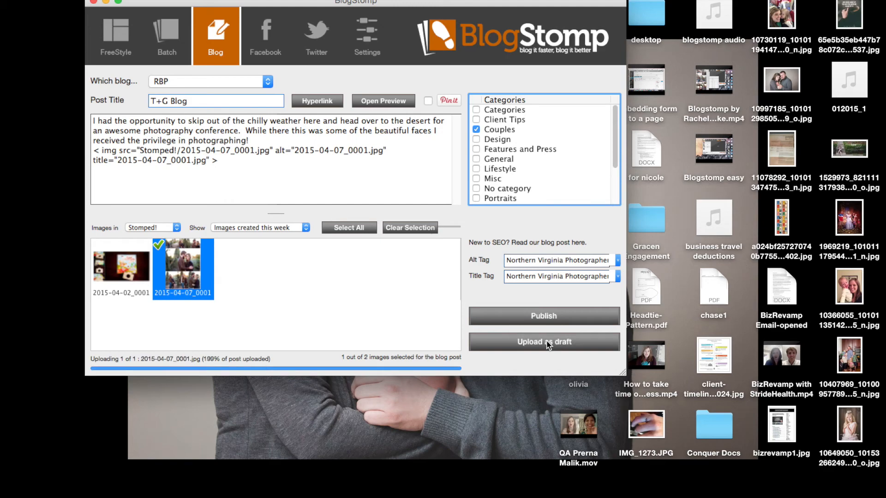
mouse_move(542, 146)
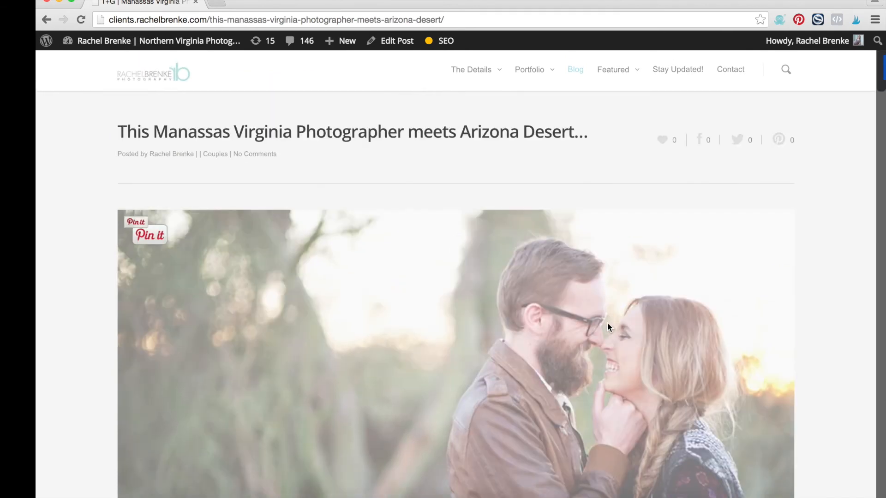
mouse_move(592, 486)
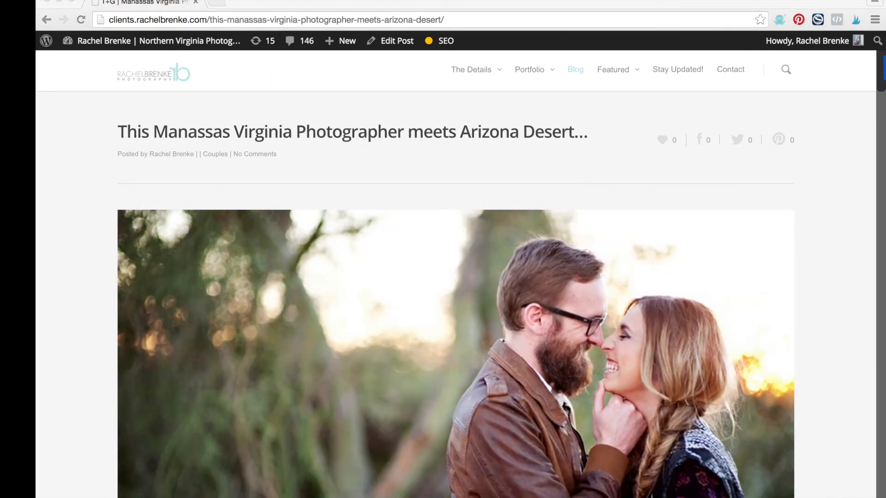
Scroll down the live post to the large engagement photo.
scroll(down, 3)
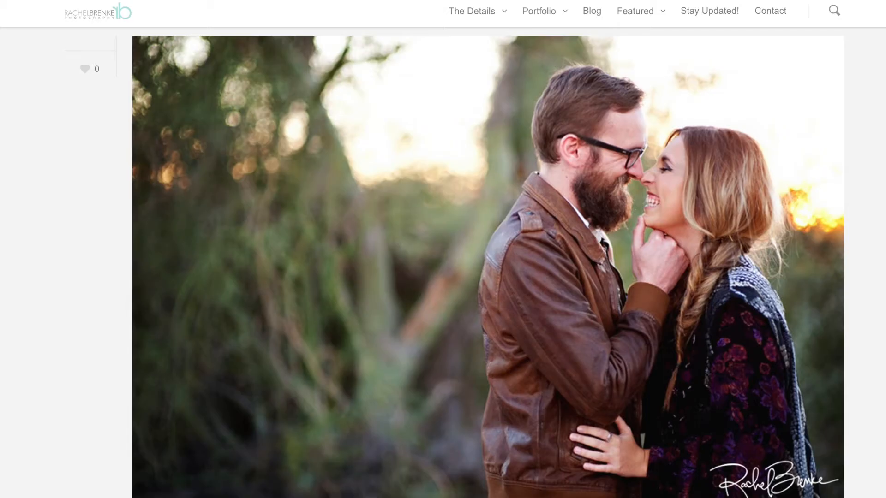